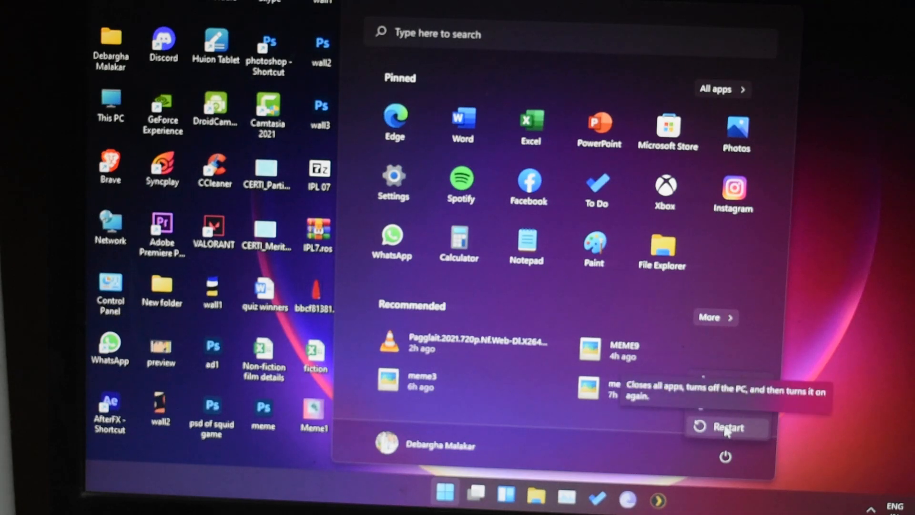
Restart the computer from Windows 11 so it can boot into BIOS setup.
click(727, 427)
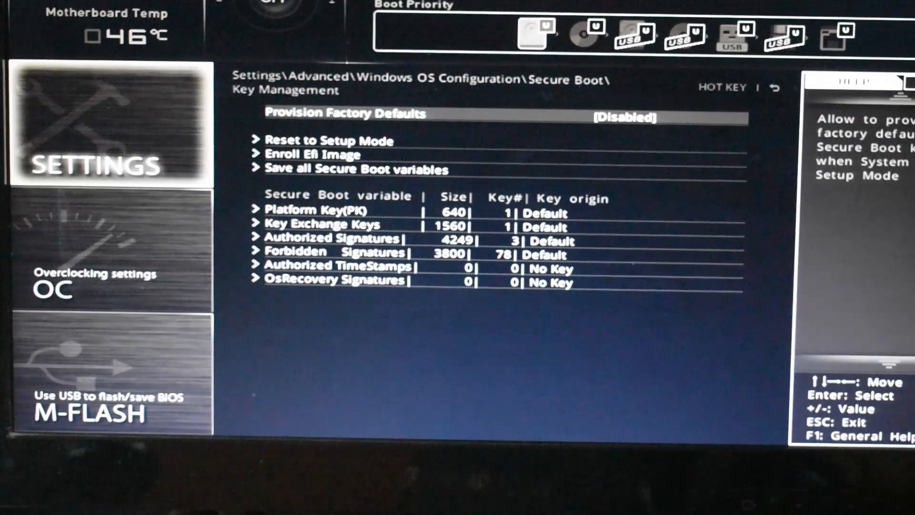
Return to the Secure Boot page showing Enabled control with Standard mode.
key(Escape)
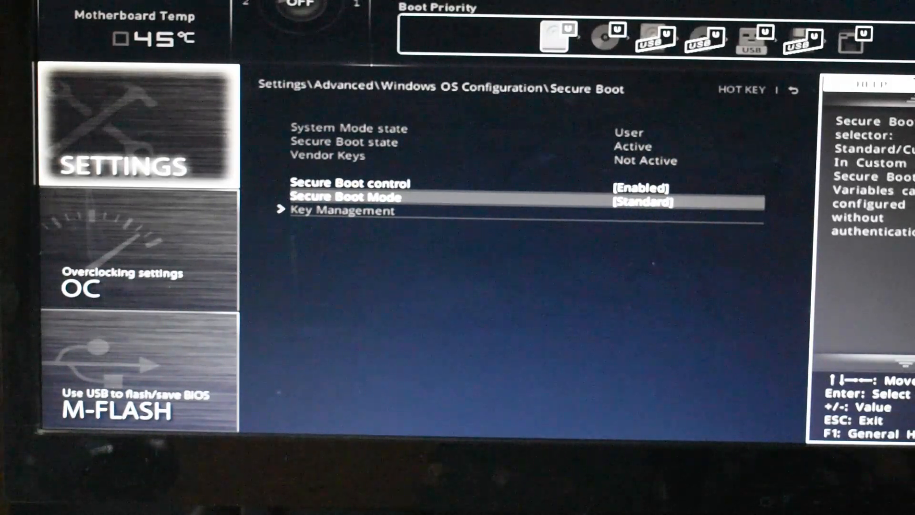
key(Escape)
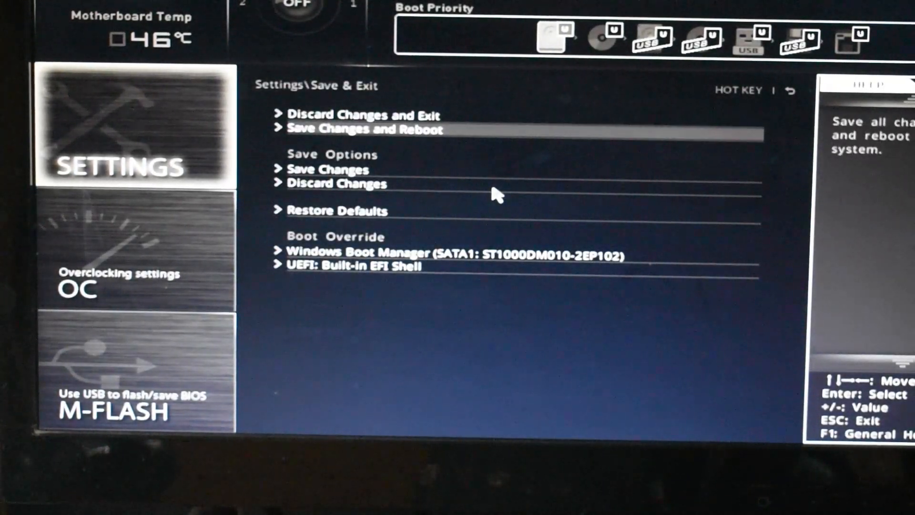
Choose Save Changes and Reboot to bring up the save-and-exit confirmation.
click(364, 130)
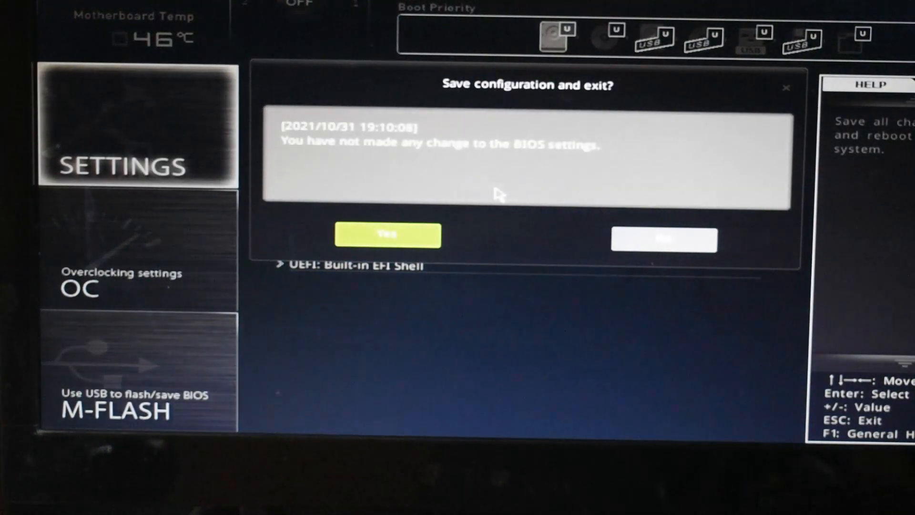